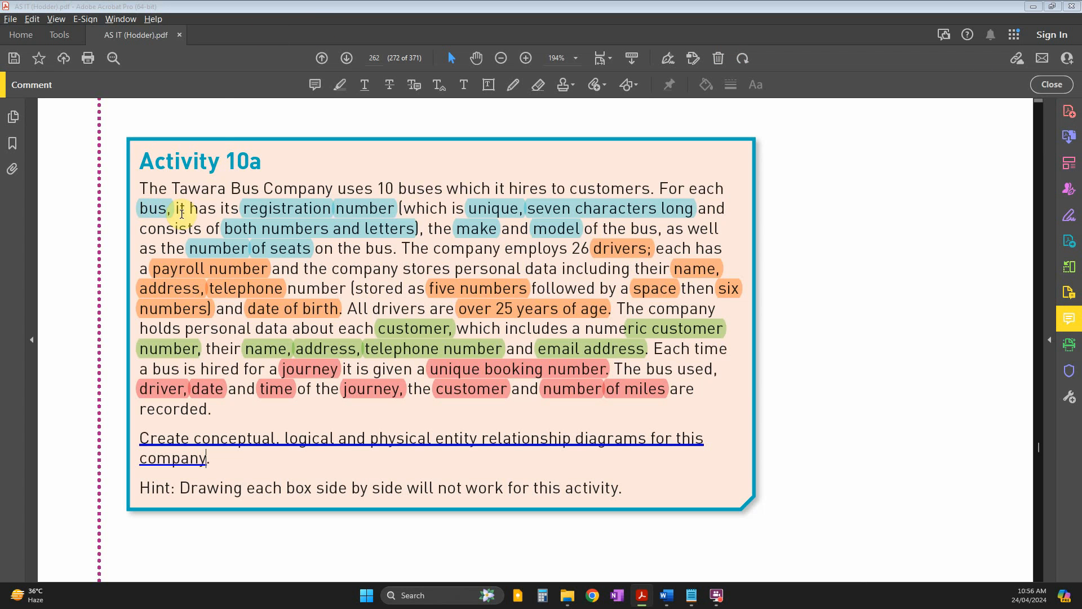
pyautogui.moveTo(231, 249)
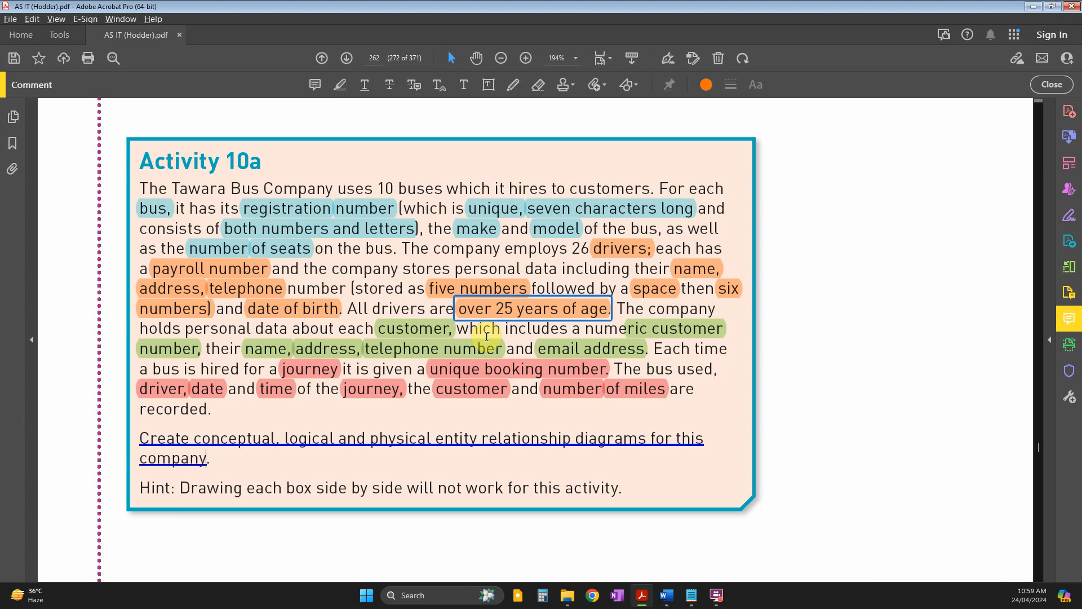
pyautogui.moveTo(74, 400)
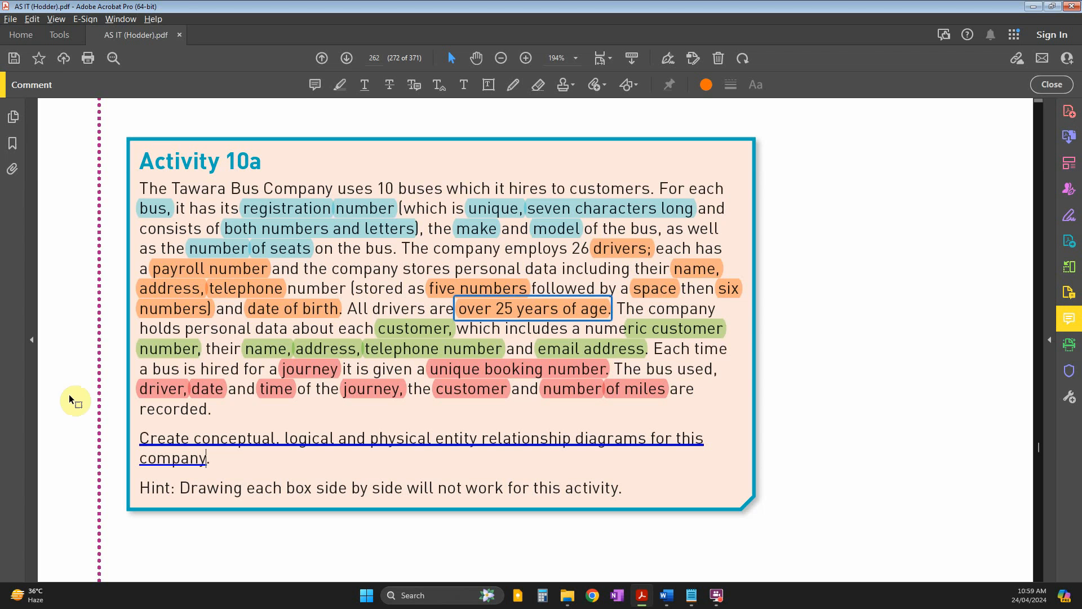
pyautogui.moveTo(230, 444)
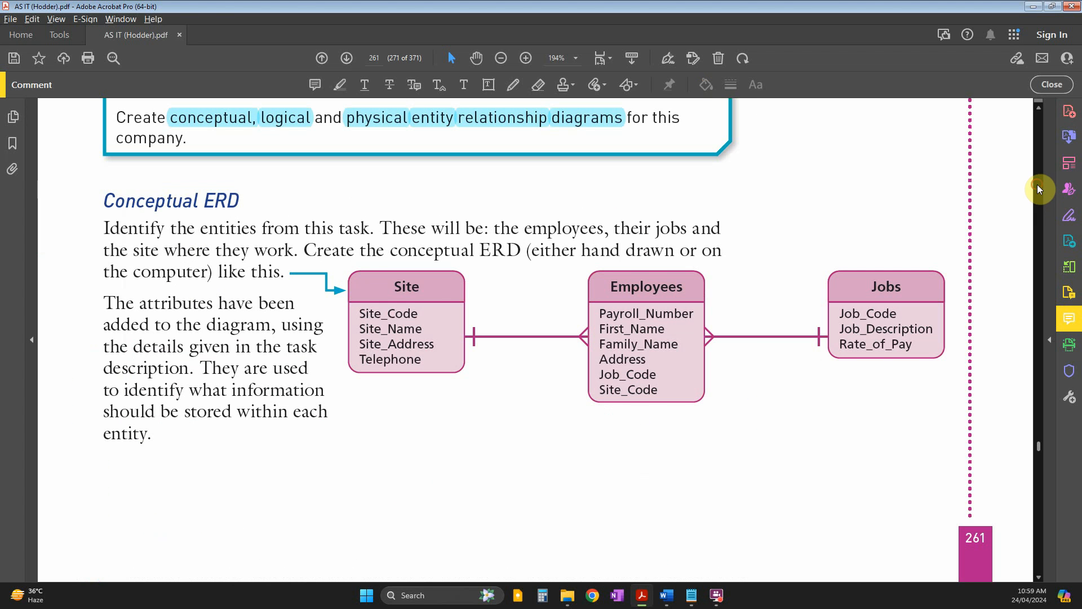
pyautogui.moveTo(373, 313)
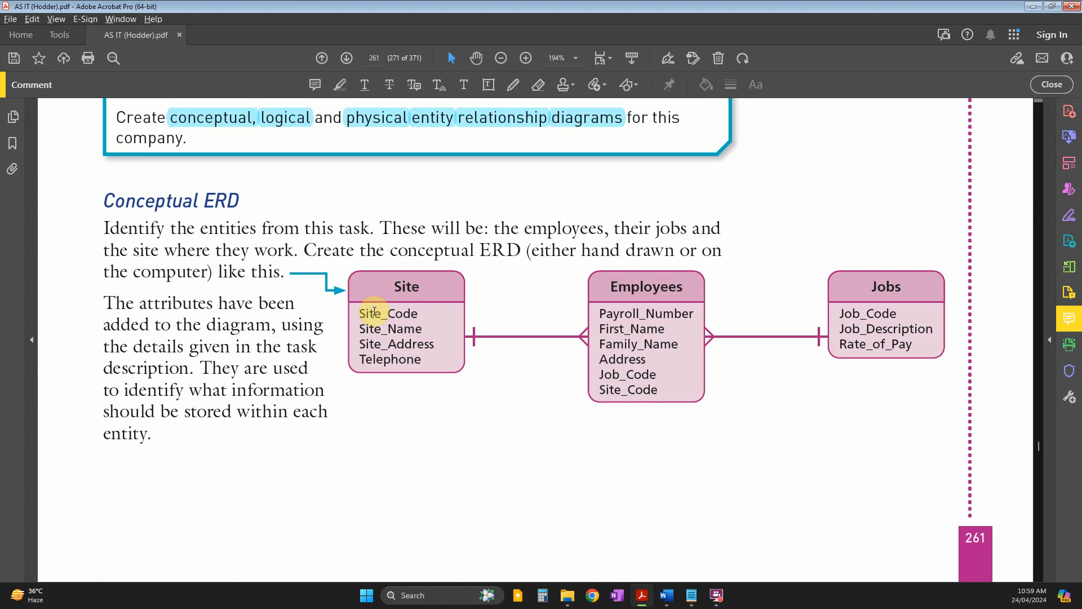
pyautogui.moveTo(843, 282)
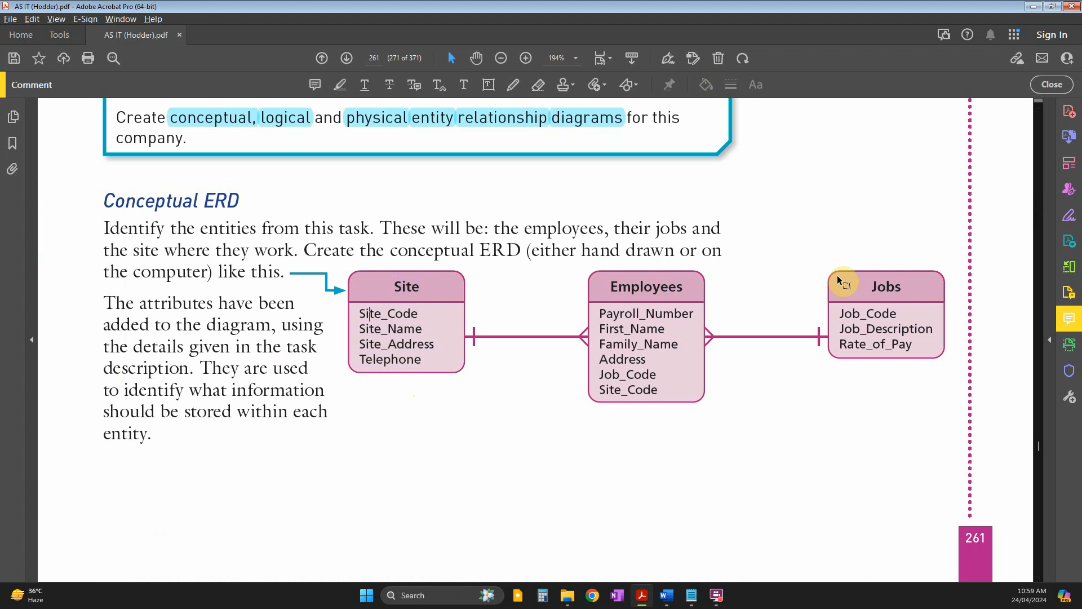
pyautogui.moveTo(467, 322)
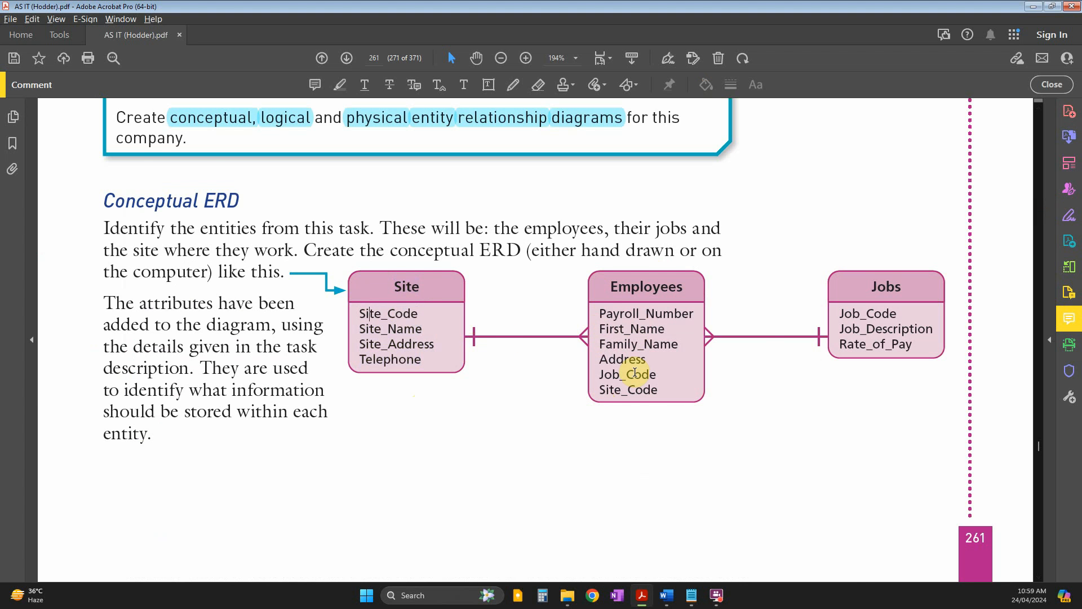
# Step: Scroll through page 261's conceptual, logical and physical ERD examples, ending at Activity 10a
pyautogui.scroll(-3)
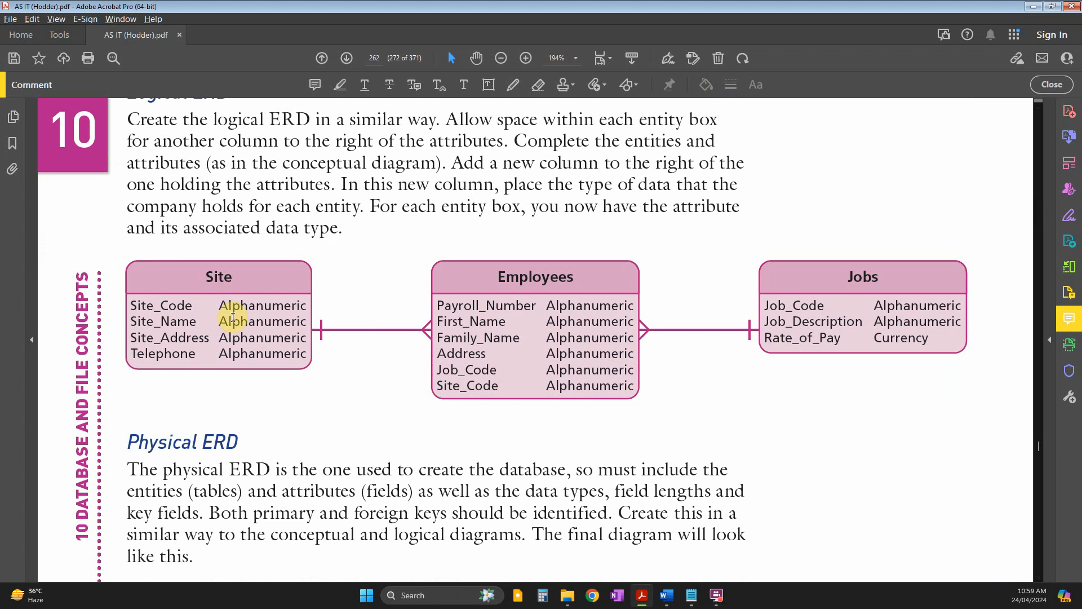
pyautogui.scroll(3)
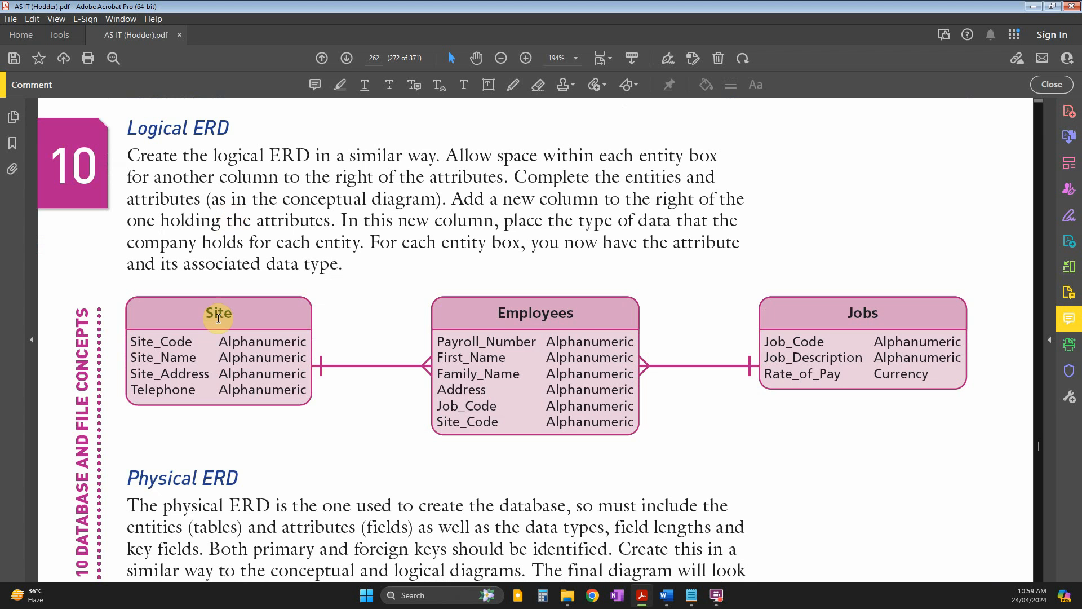
pyautogui.moveTo(215, 343)
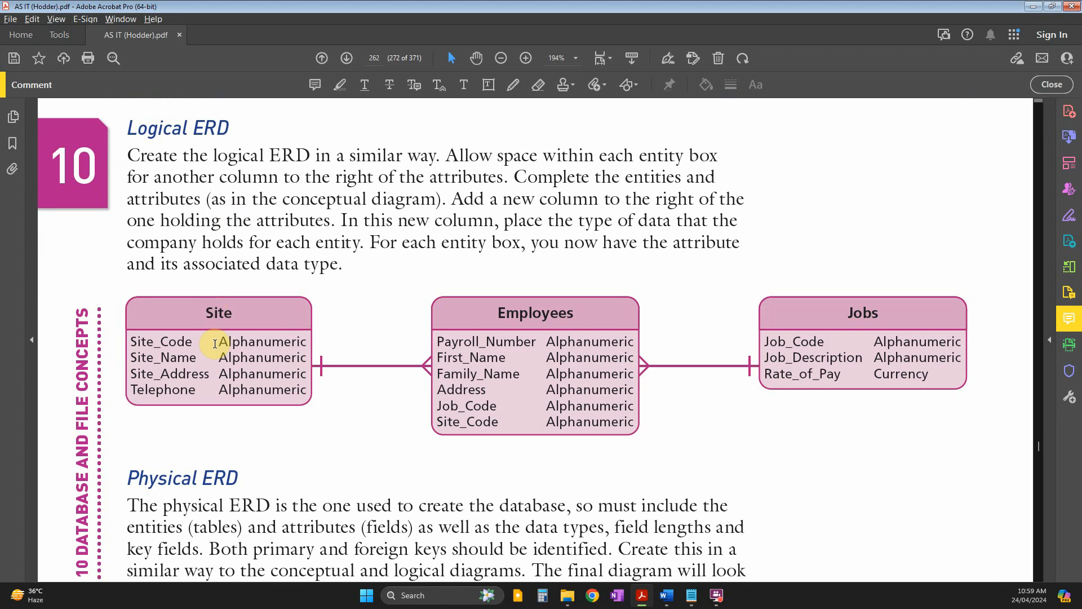
pyautogui.moveTo(279, 344)
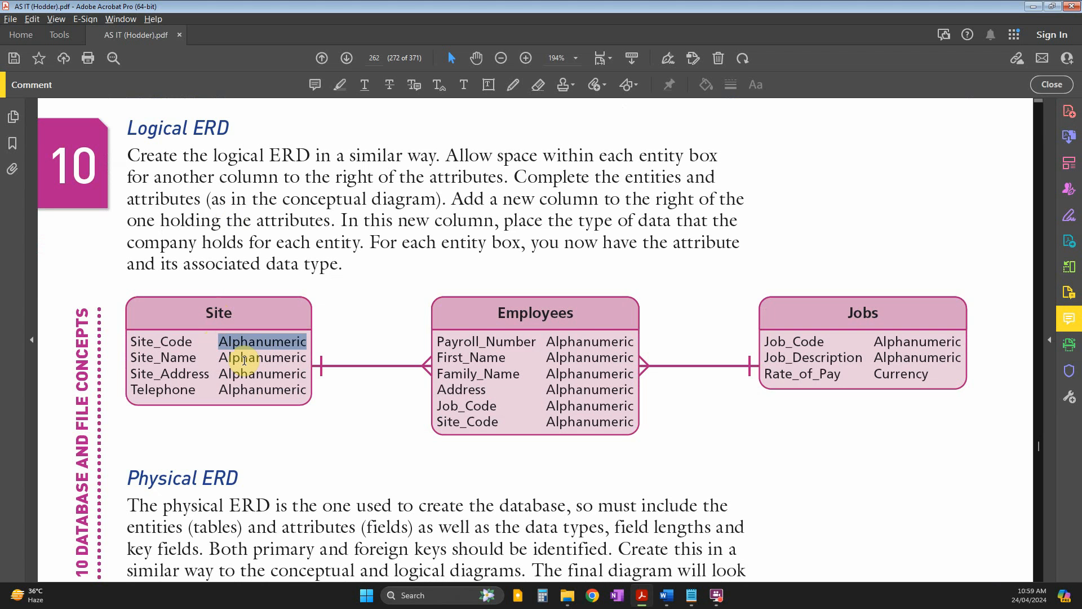
pyautogui.scroll(-3)
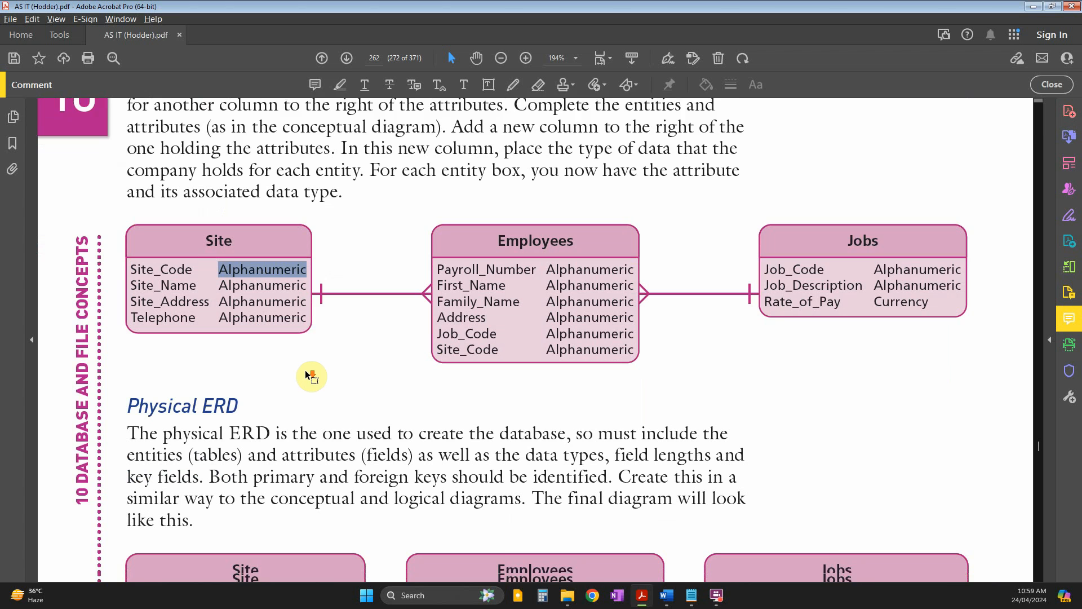
pyautogui.scroll(-3)
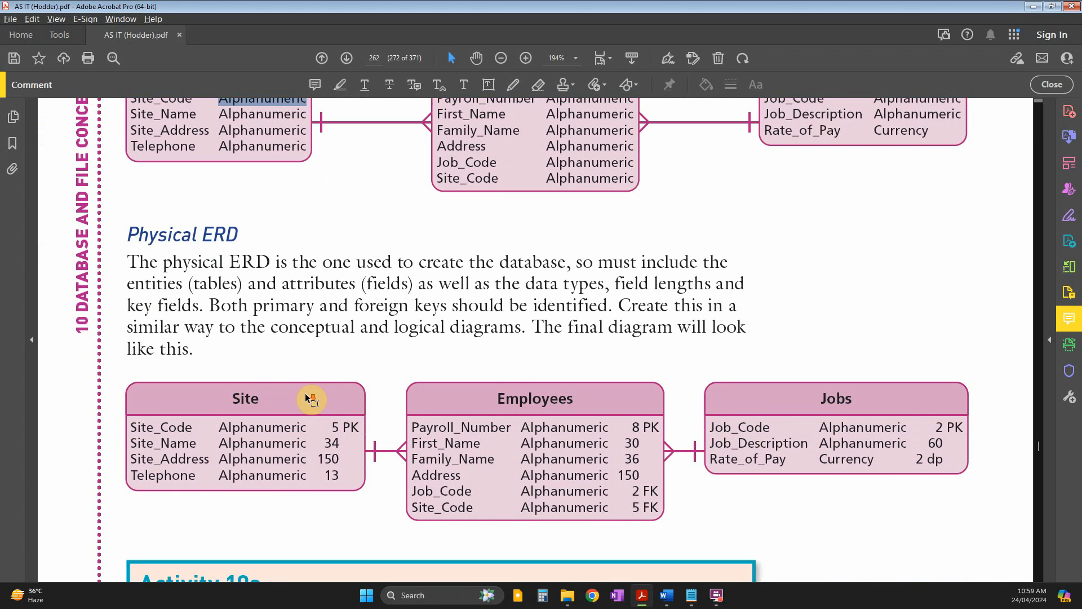
pyautogui.moveTo(268, 336)
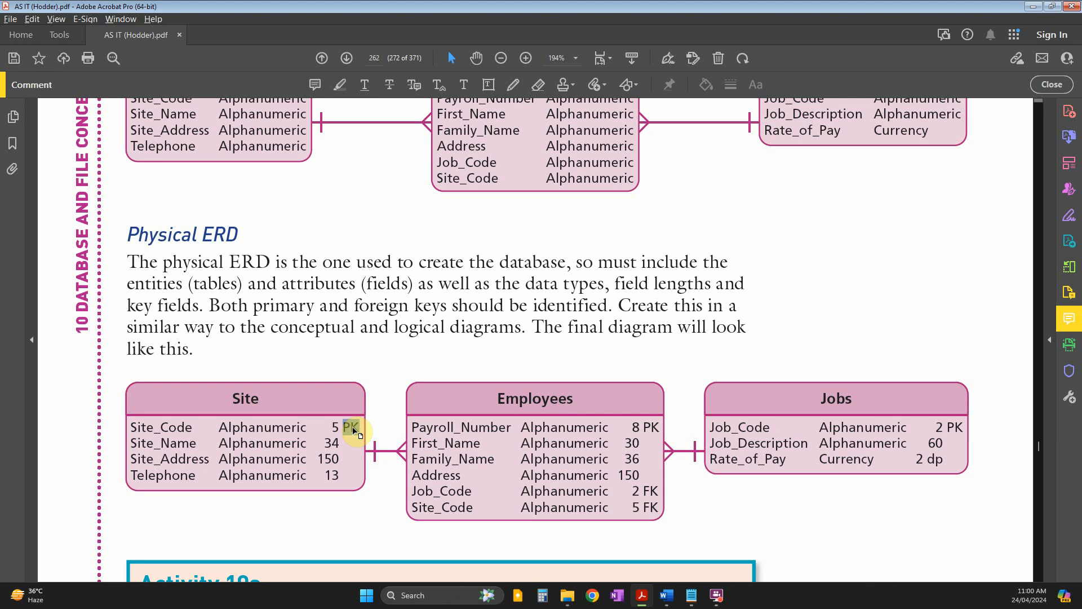
pyautogui.moveTo(642, 427)
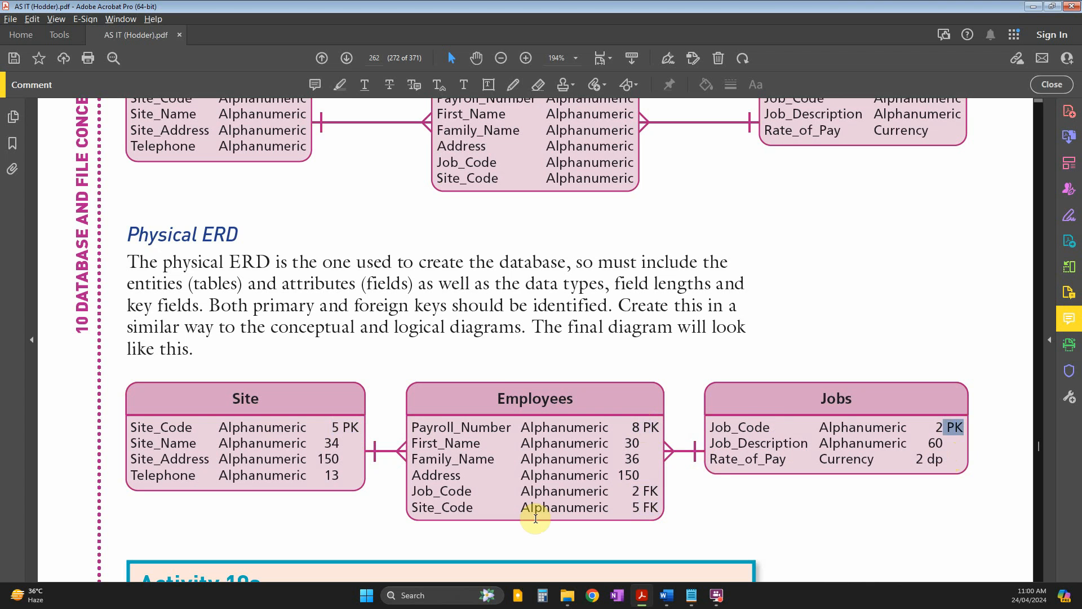
pyautogui.scroll(-3)
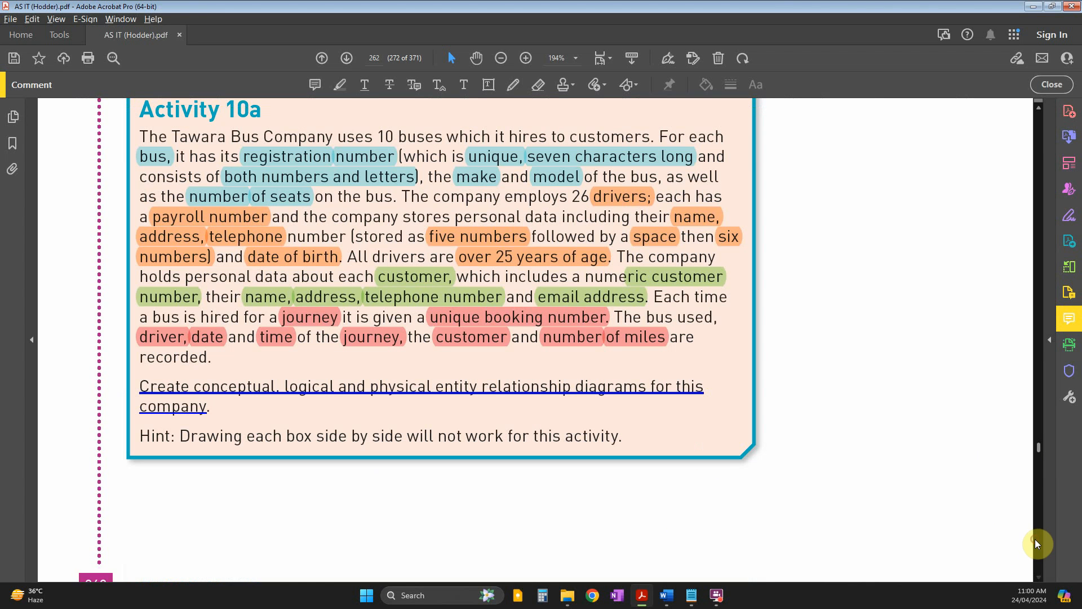
pyautogui.moveTo(699, 491)
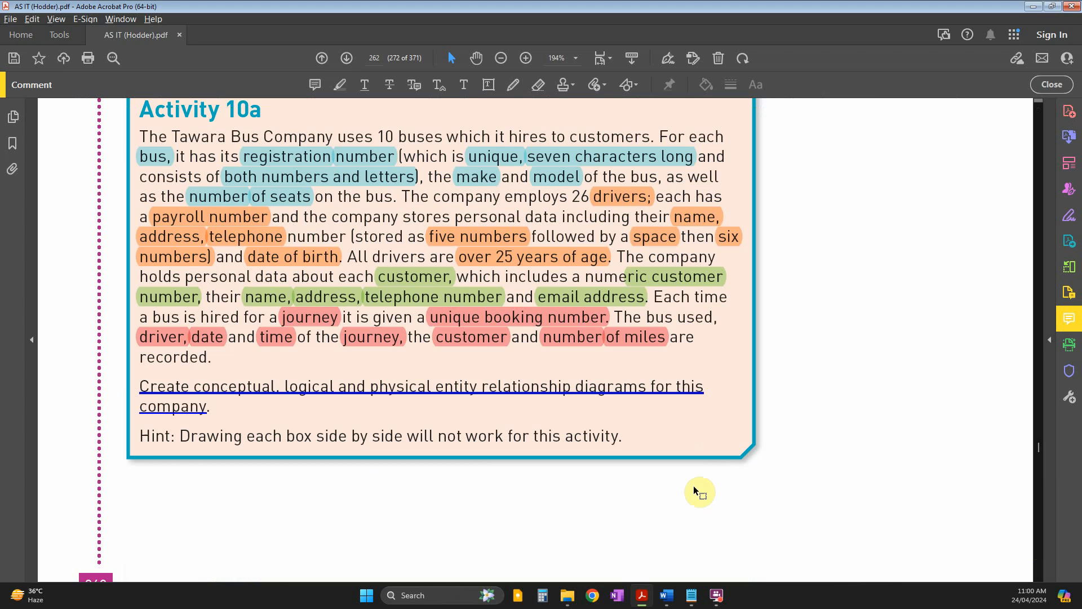
pyautogui.moveTo(210, 422)
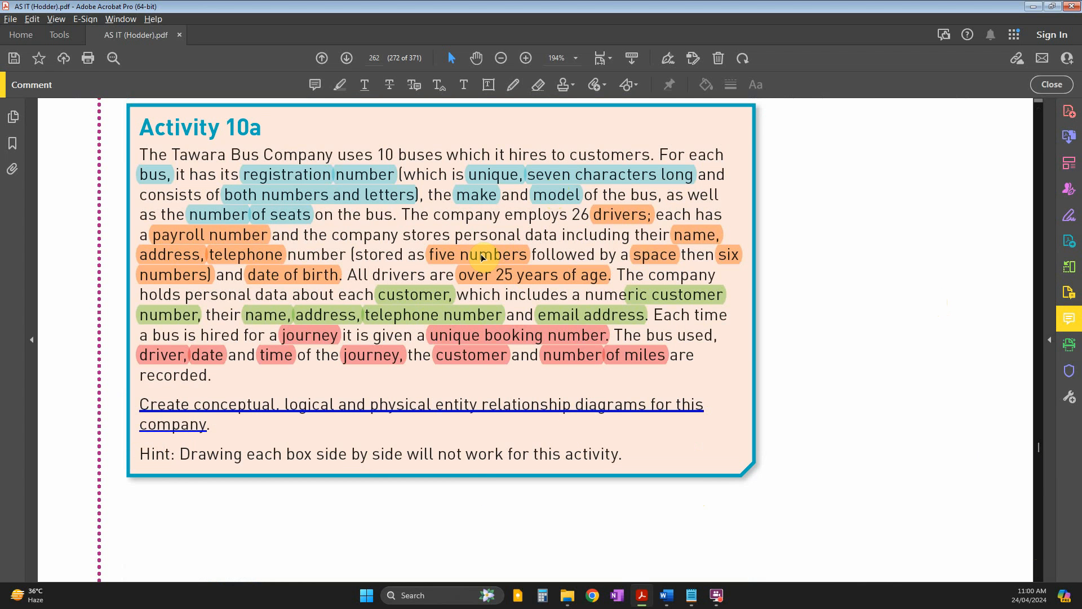
# Step: Switch to the Word document showing the bus company's physical ERD
pyautogui.click(664, 594)
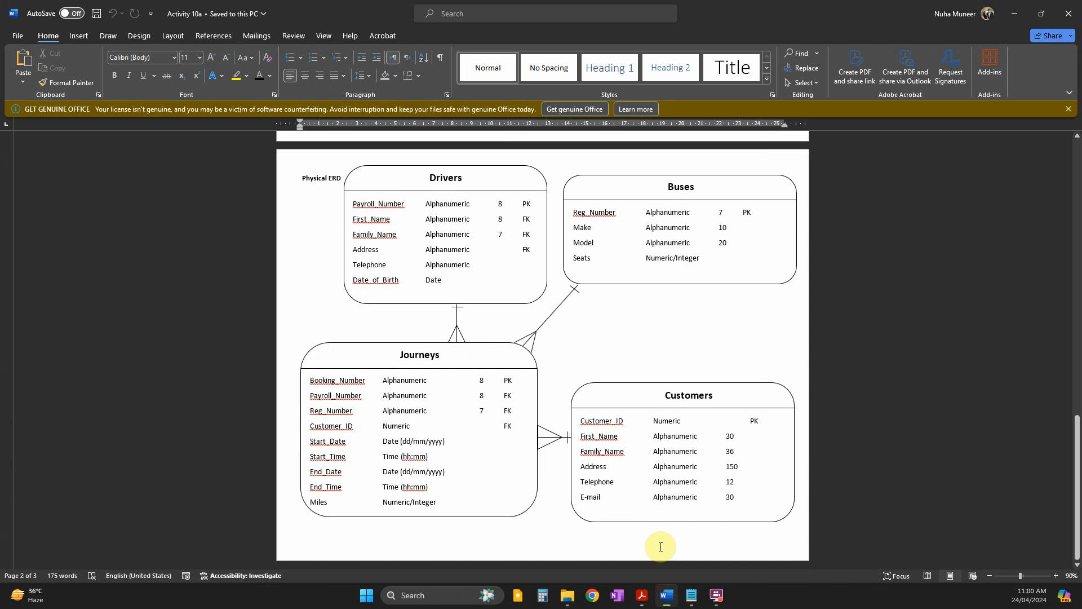
# Step: Select the Drivers entity in the conceptual ERD and view the Insert Shapes gallery
pyautogui.scroll(-3)
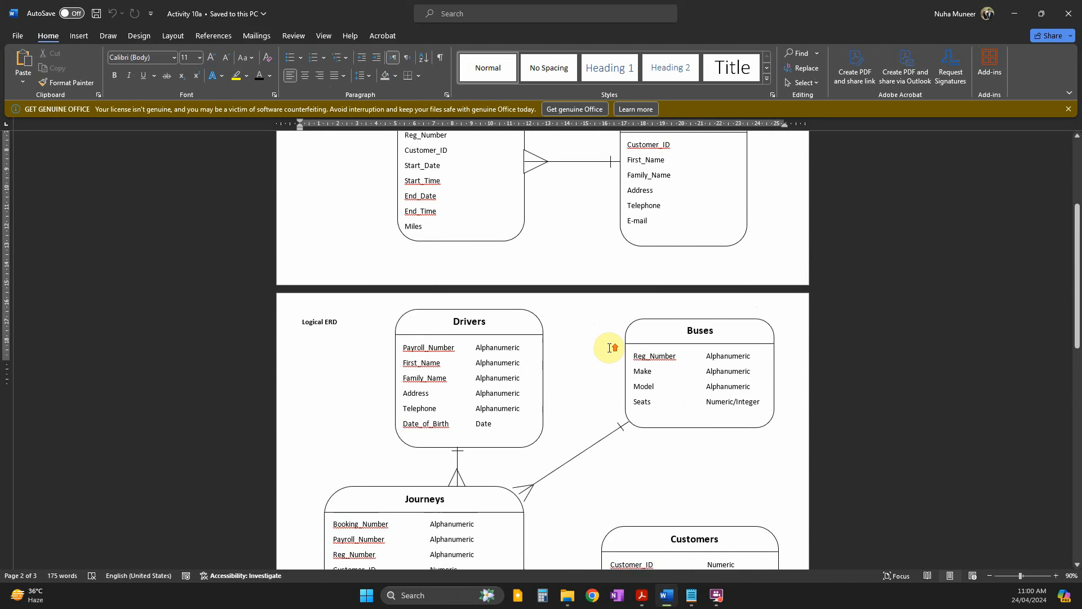
pyautogui.scroll(3)
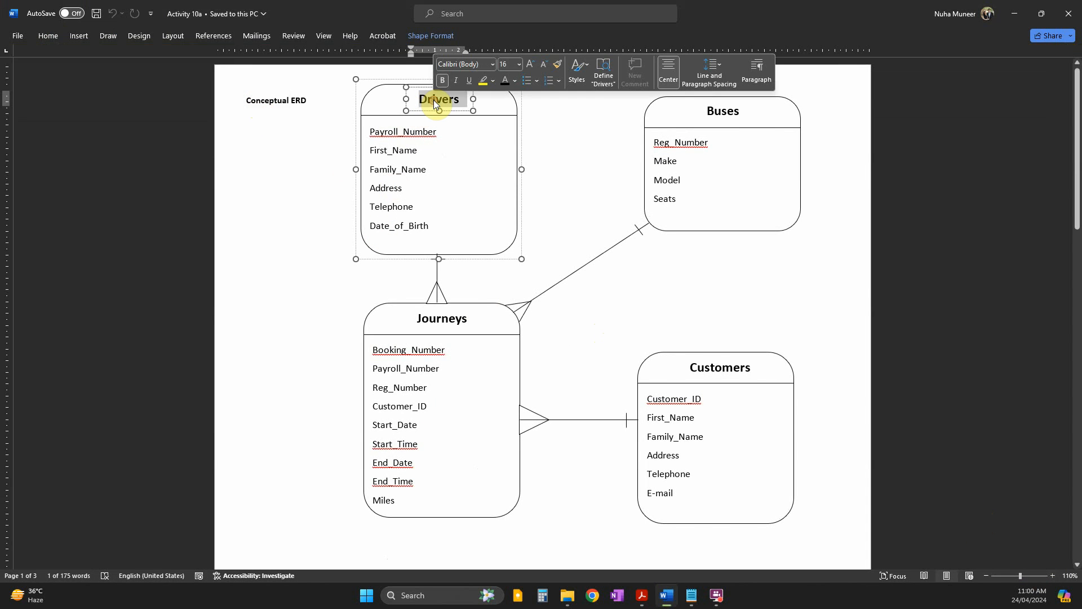
pyautogui.click(453, 147)
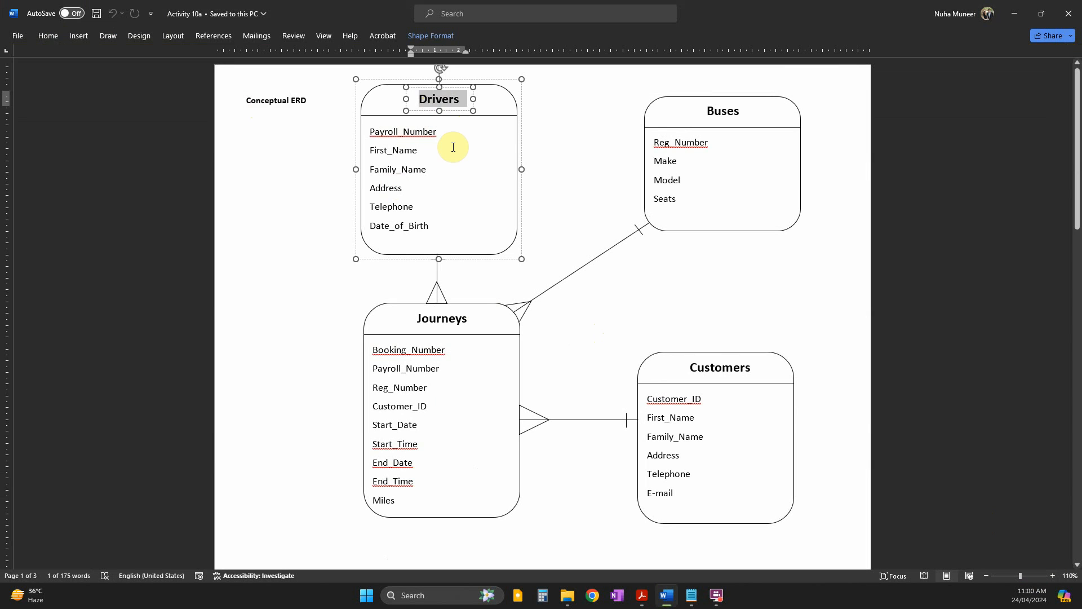
pyautogui.click(77, 35)
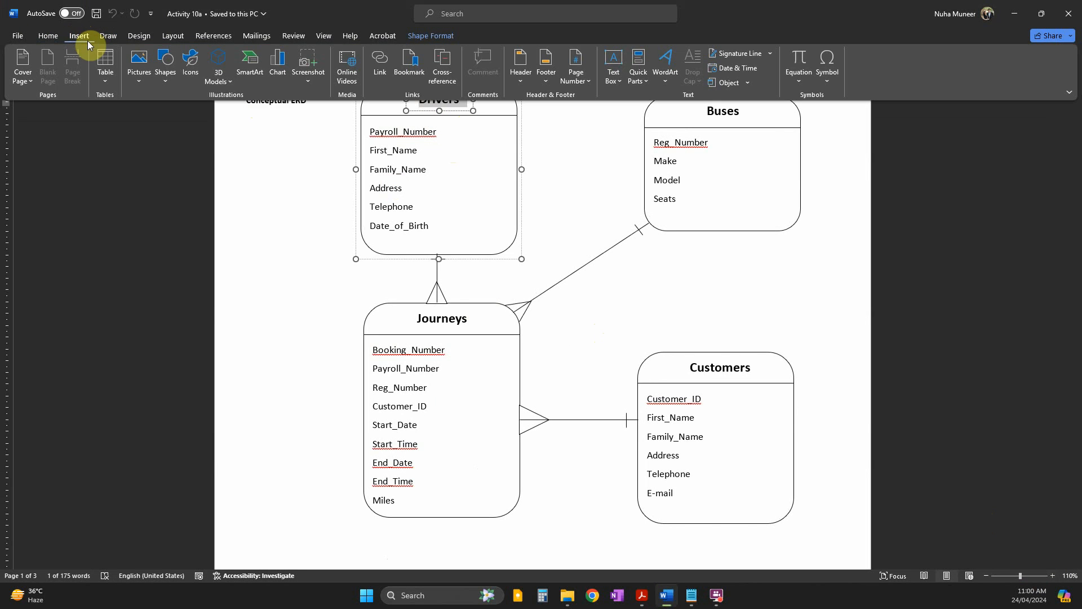
pyautogui.click(165, 64)
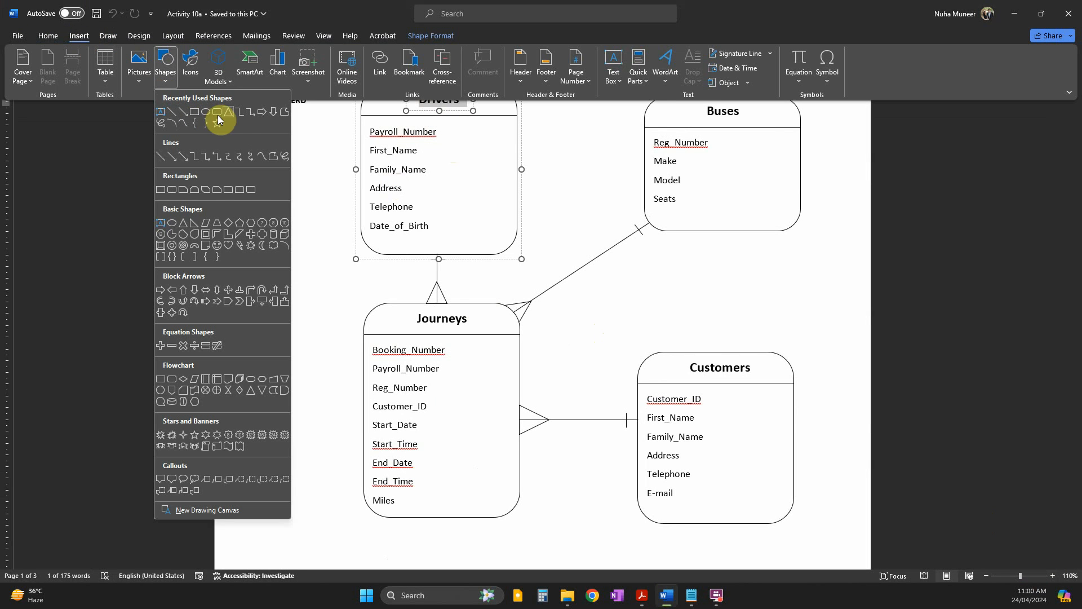
pyautogui.moveTo(219, 113)
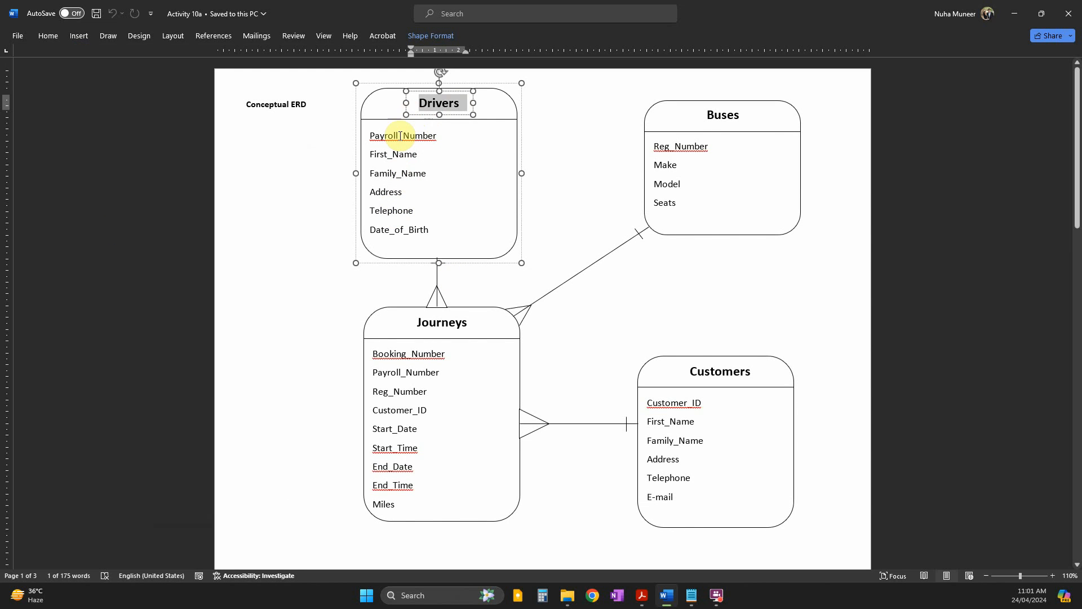
# Step: Deselect Drivers, select the Buses entity, and scroll down to the Logical ERD page
pyautogui.click(839, 324)
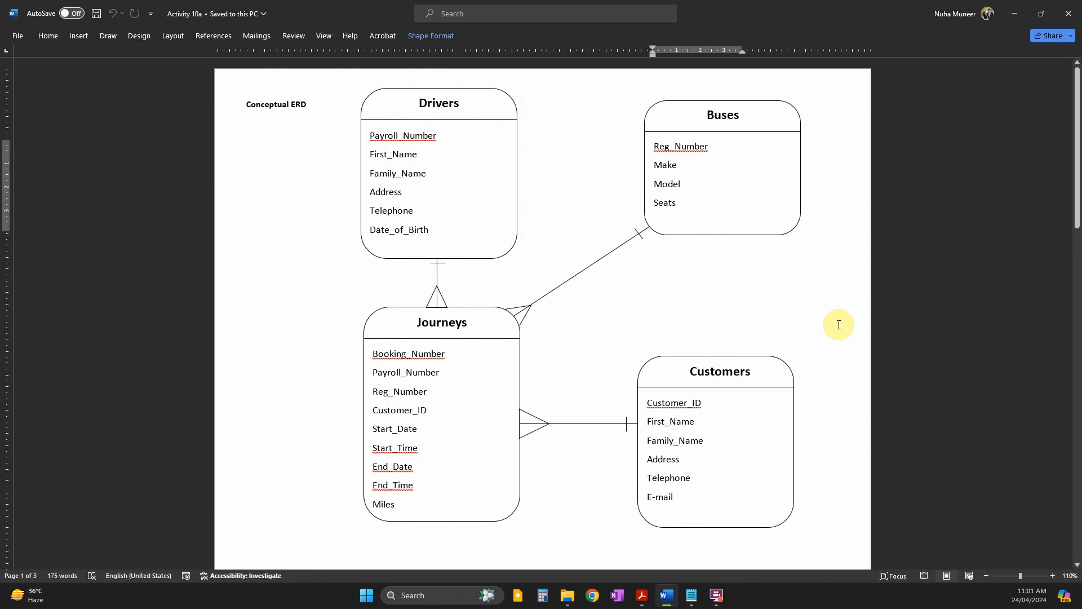
pyautogui.click(676, 164)
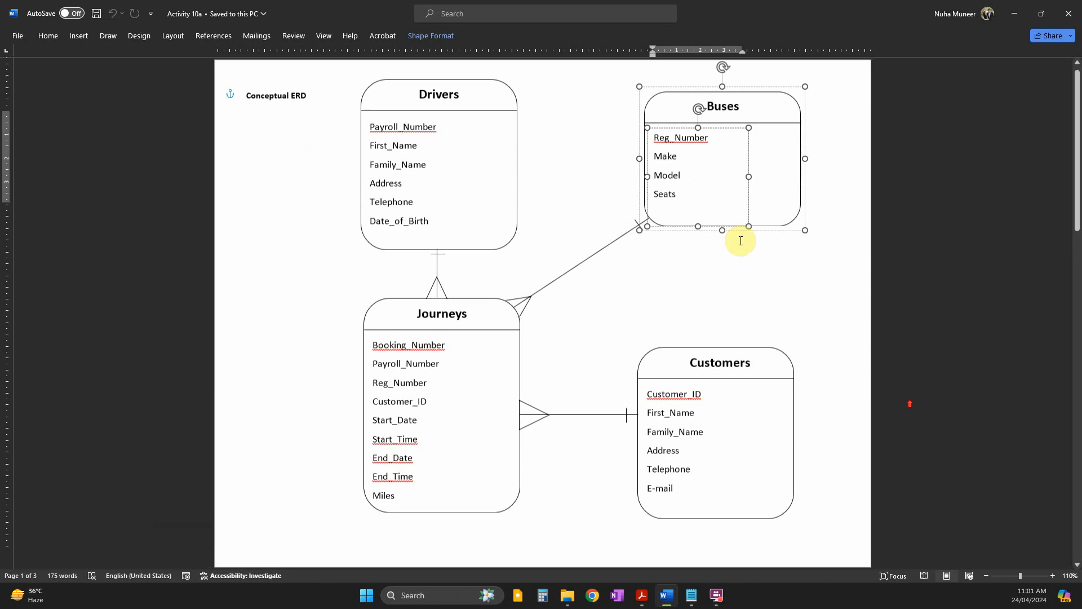
pyautogui.scroll(-3)
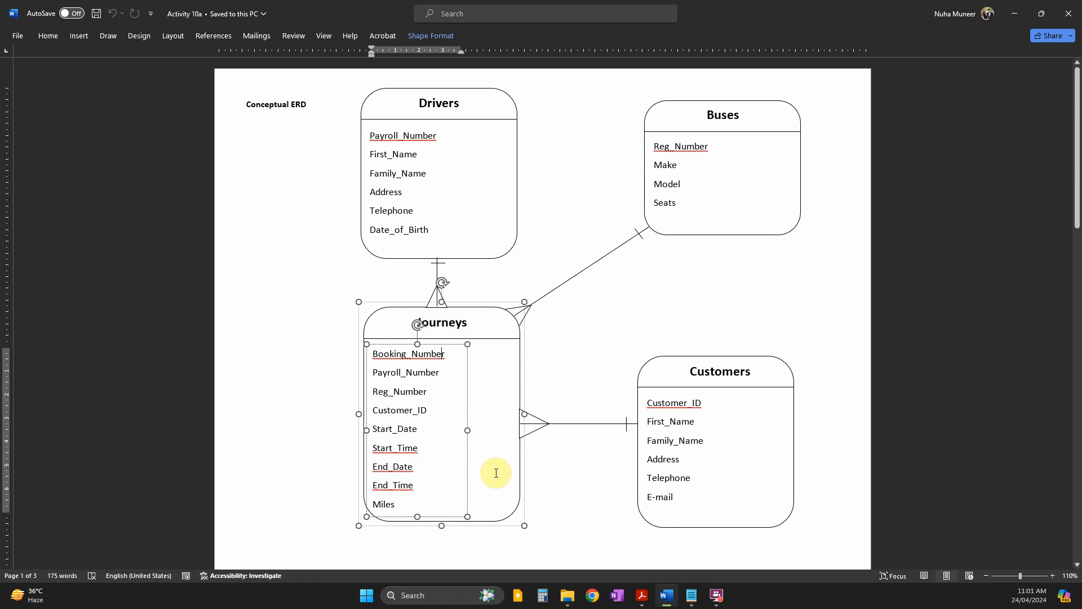
pyautogui.scroll(-3)
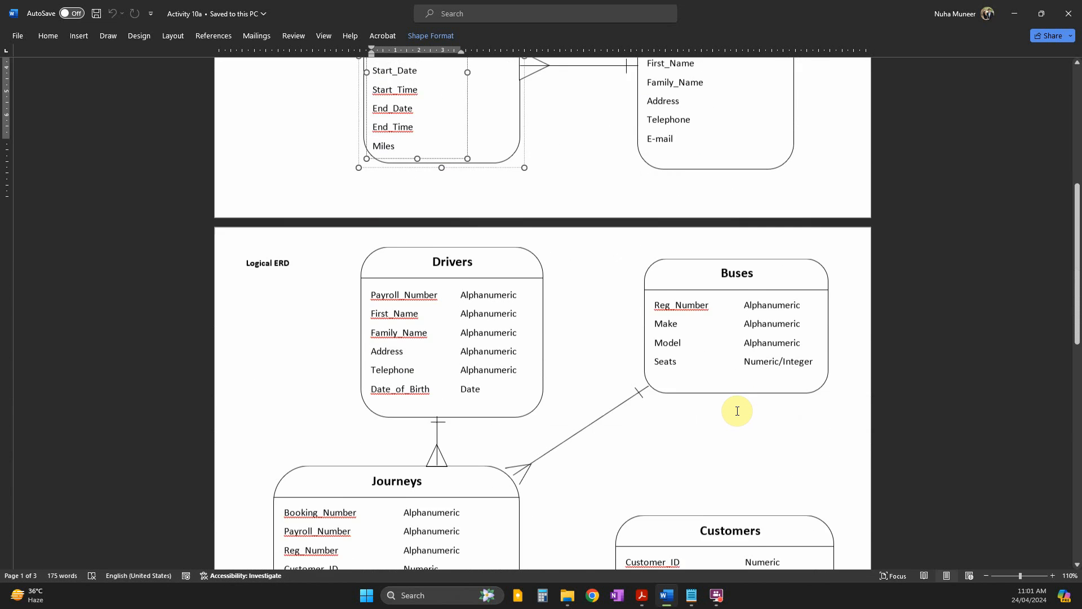
# Step: Scroll past the logical ERD's data types to the Physical ERD page
pyautogui.scroll(-3)
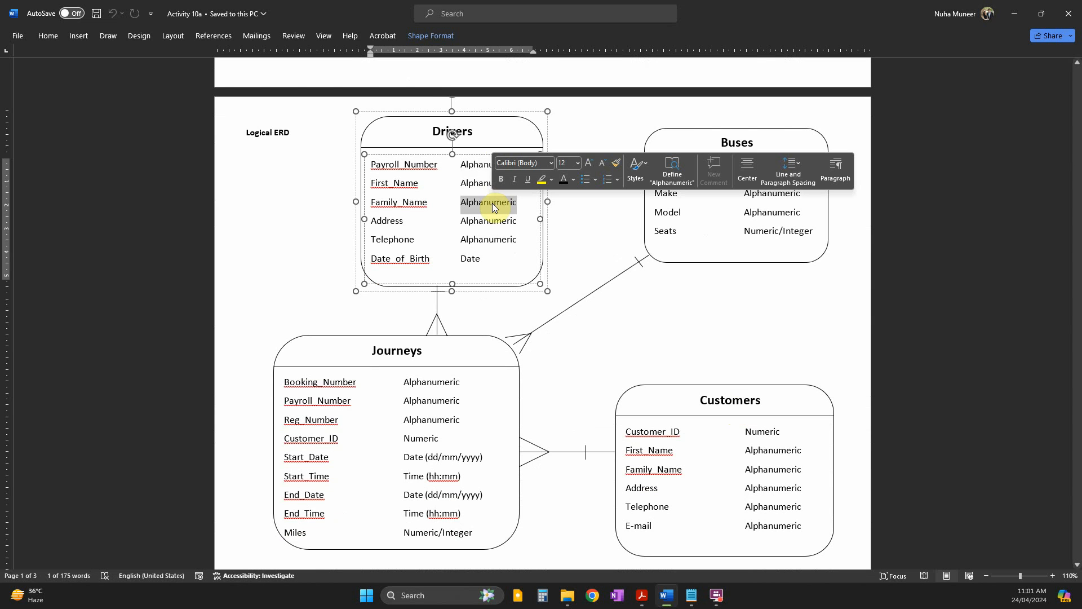
pyautogui.scroll(-3)
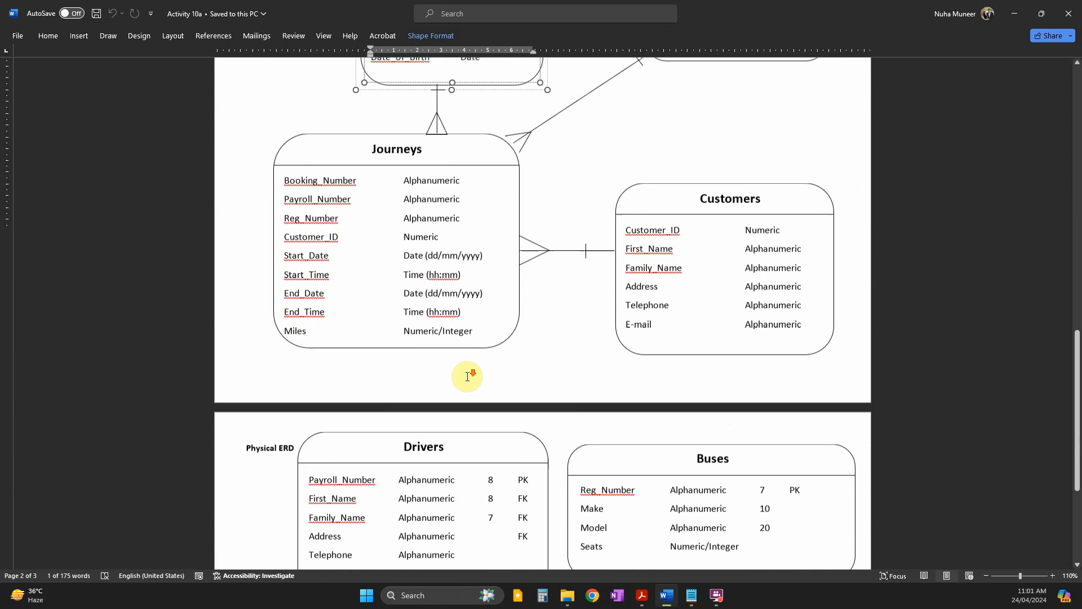
# Step: Delete the FK labels beside First_Name, Family_Name and Address in the physical Drivers table
pyautogui.scroll(-3)
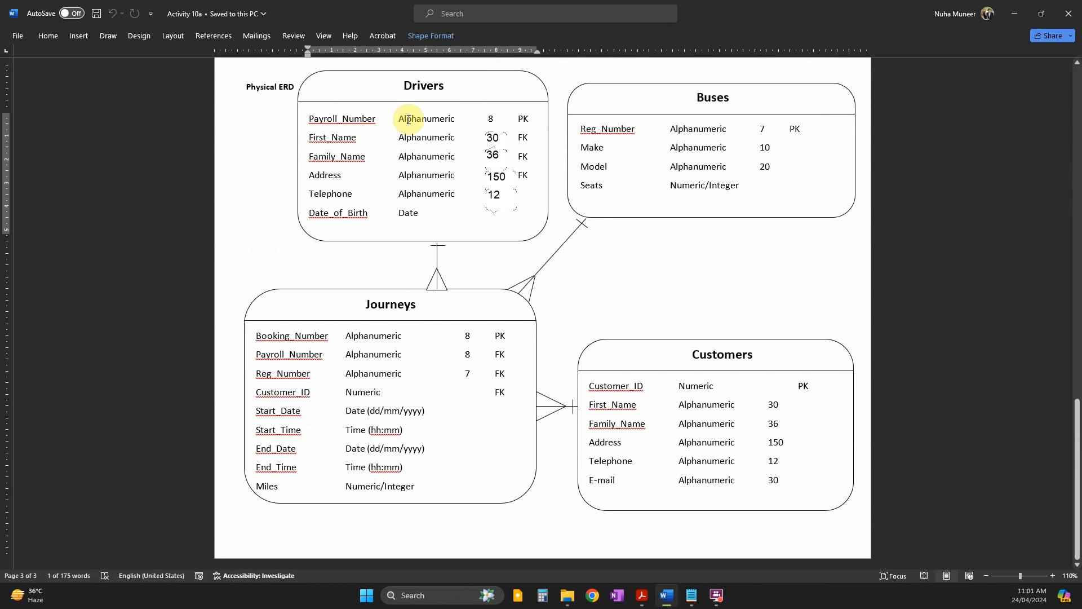
pyautogui.moveTo(465, 215)
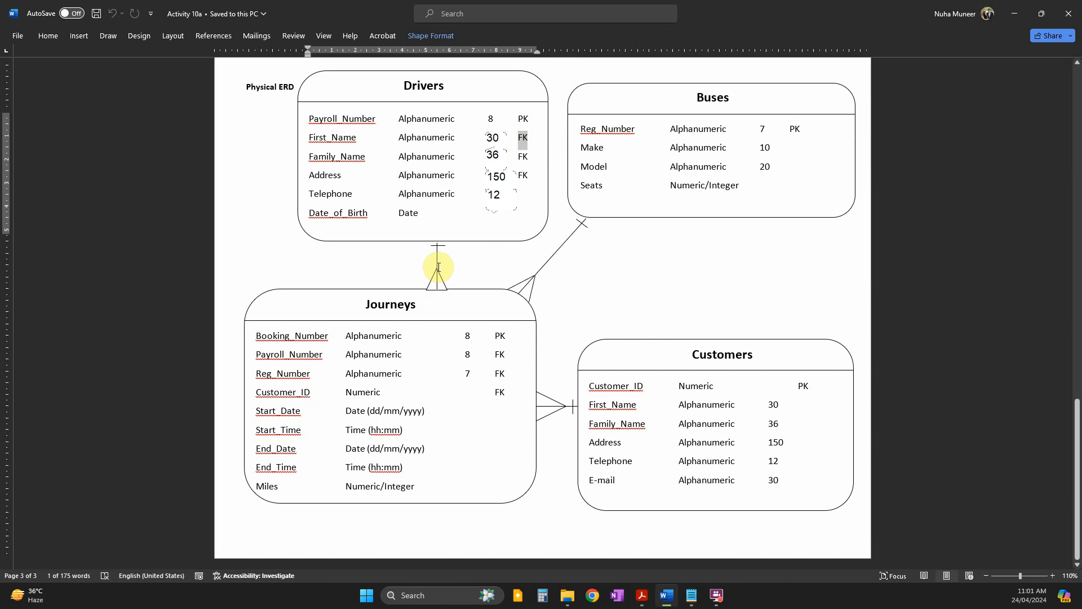
pyautogui.moveTo(439, 151)
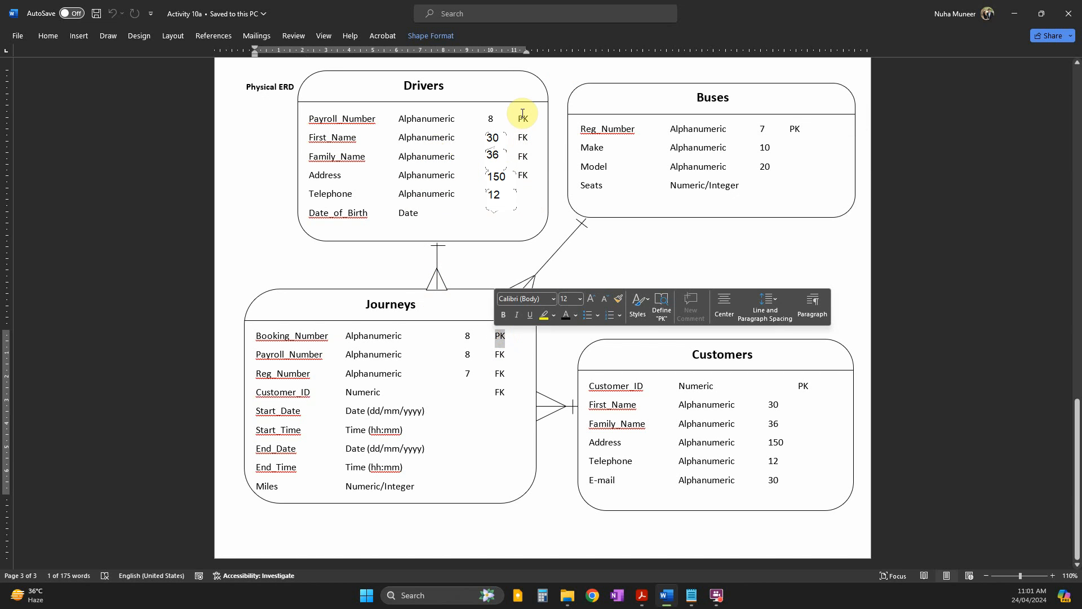
pyautogui.click(441, 258)
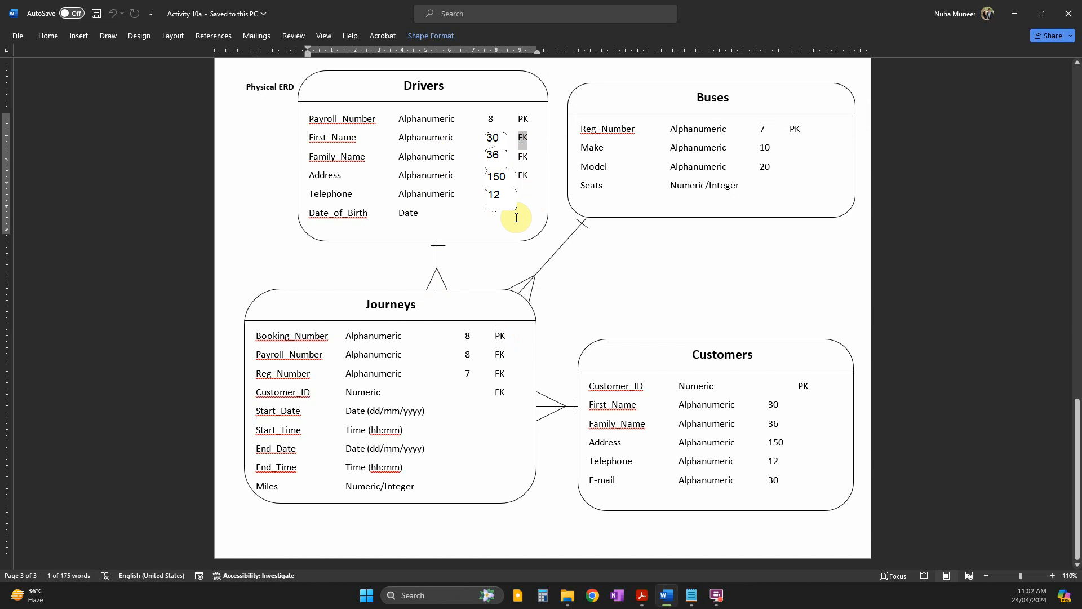
pyautogui.moveTo(596, 220)
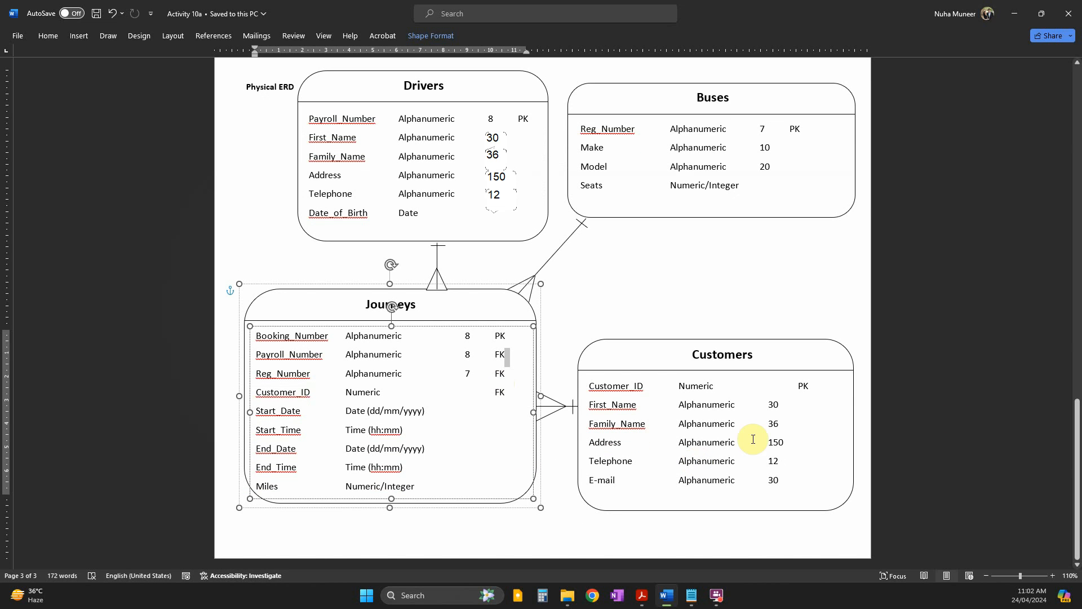
pyautogui.scroll(-3)
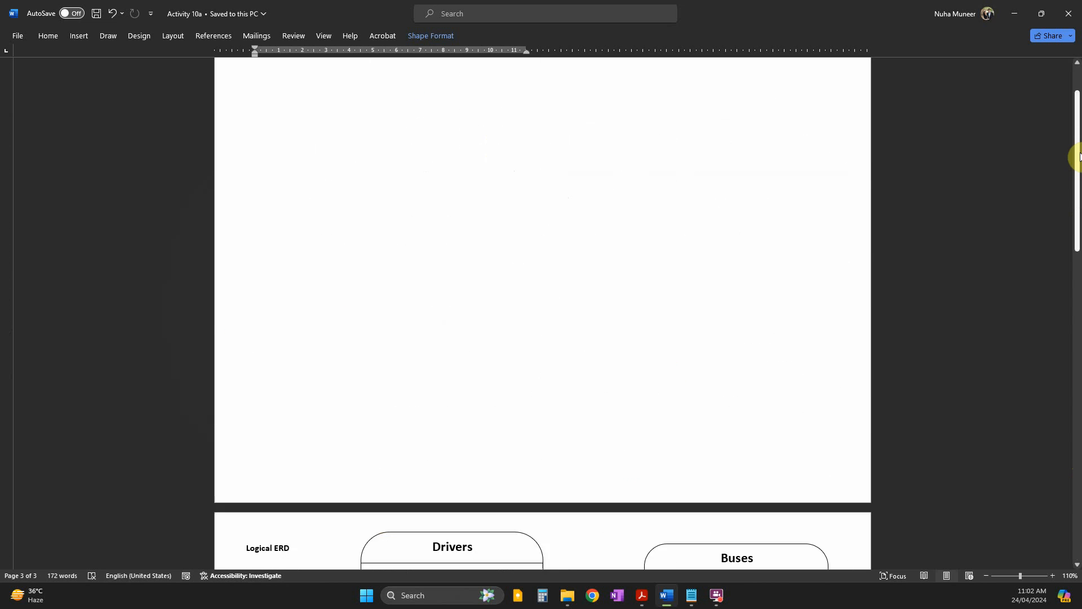
# Step: Scroll from the logical ERD to the physical ERD, where Drivers lacks foreign-key labels
pyautogui.scroll(-3)
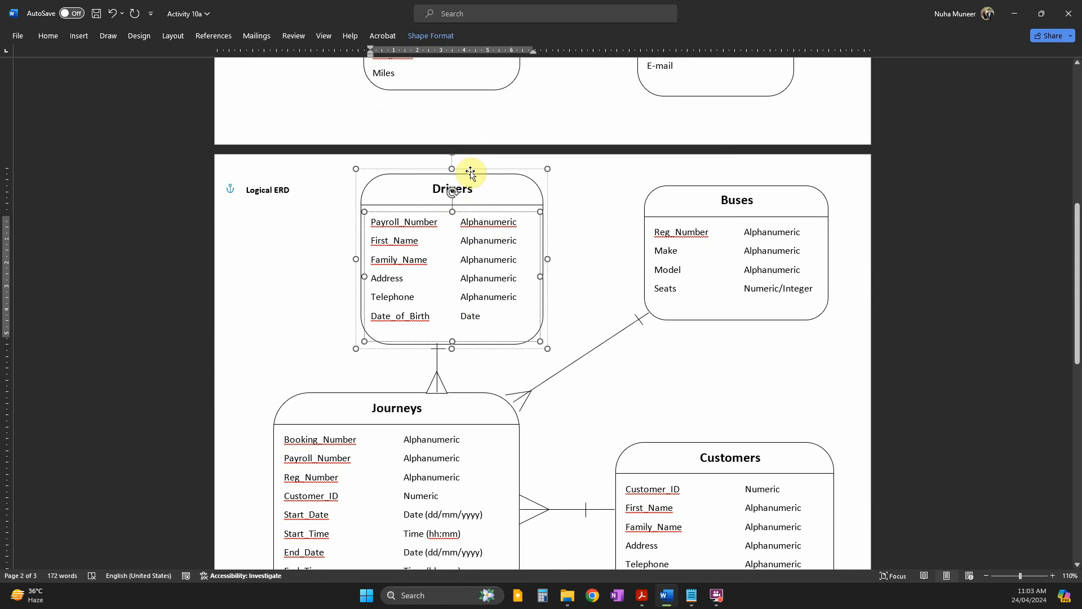
pyautogui.moveTo(433, 240)
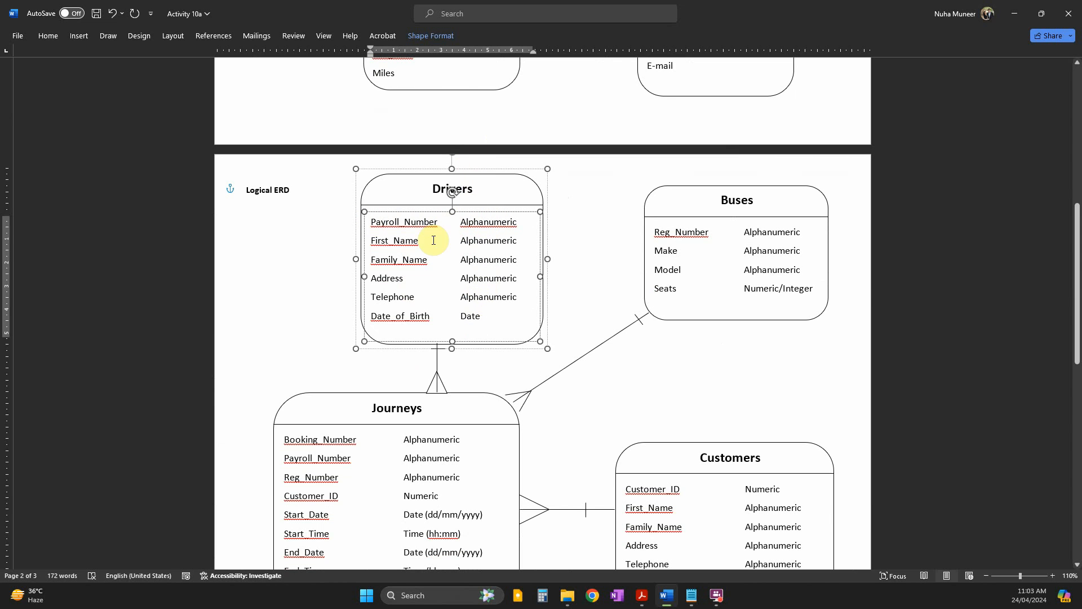
pyautogui.moveTo(504, 364)
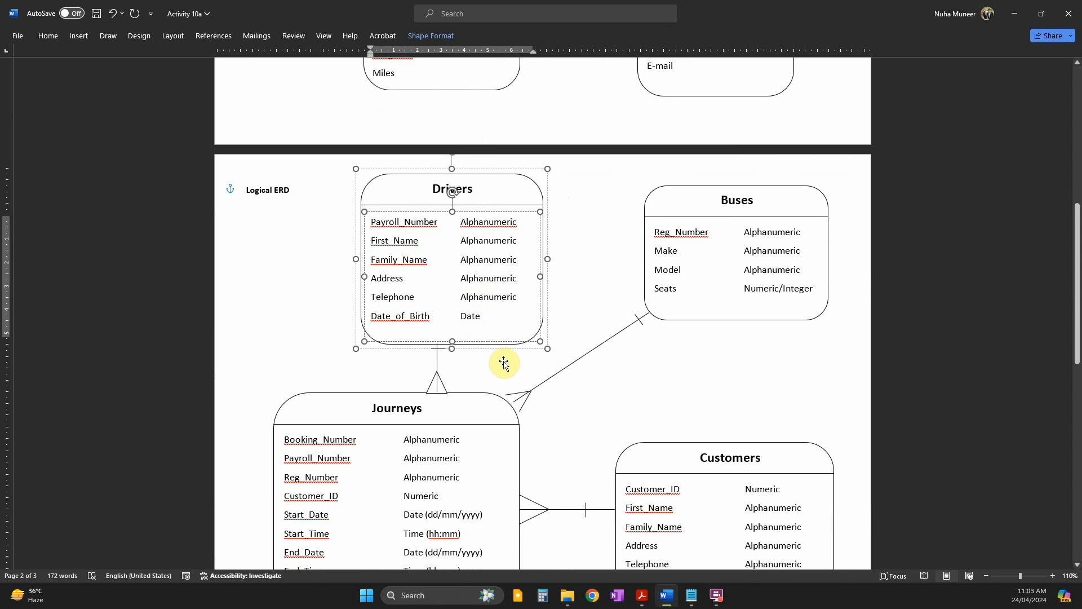
pyautogui.scroll(-3)
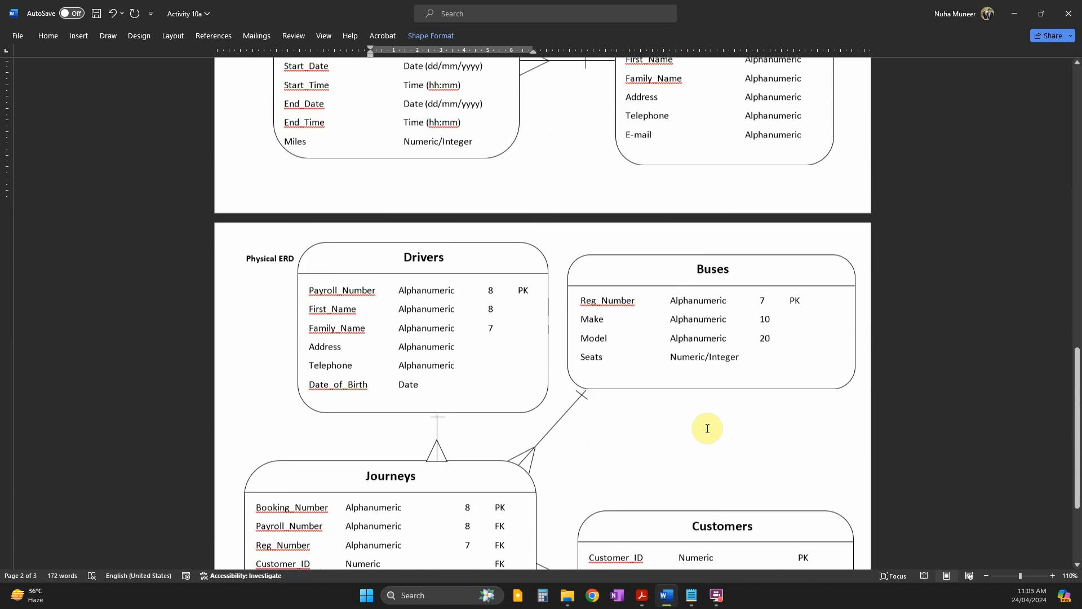
pyautogui.scroll(-3)
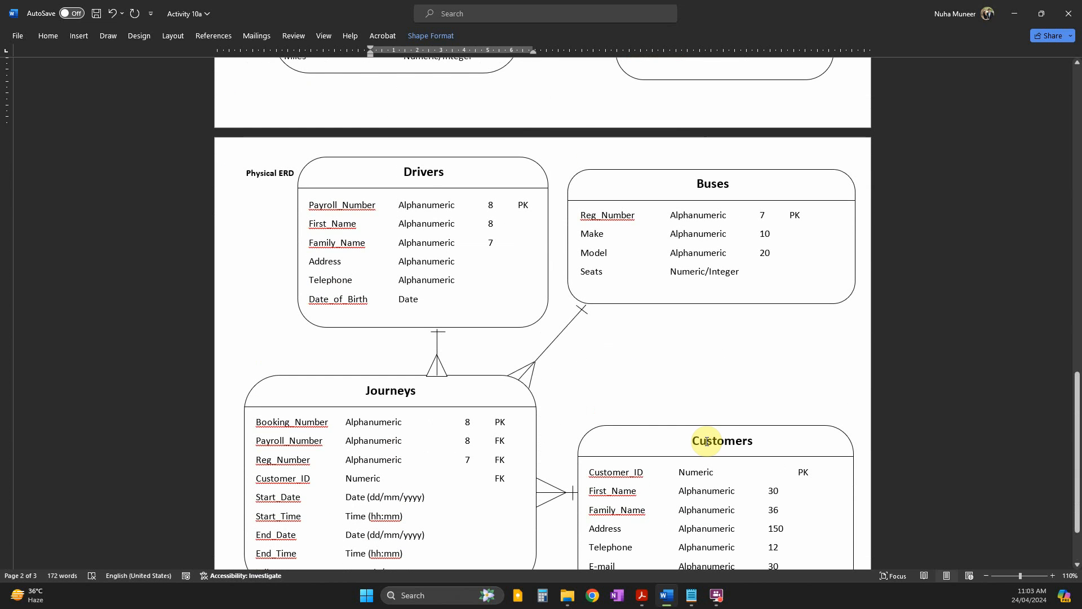